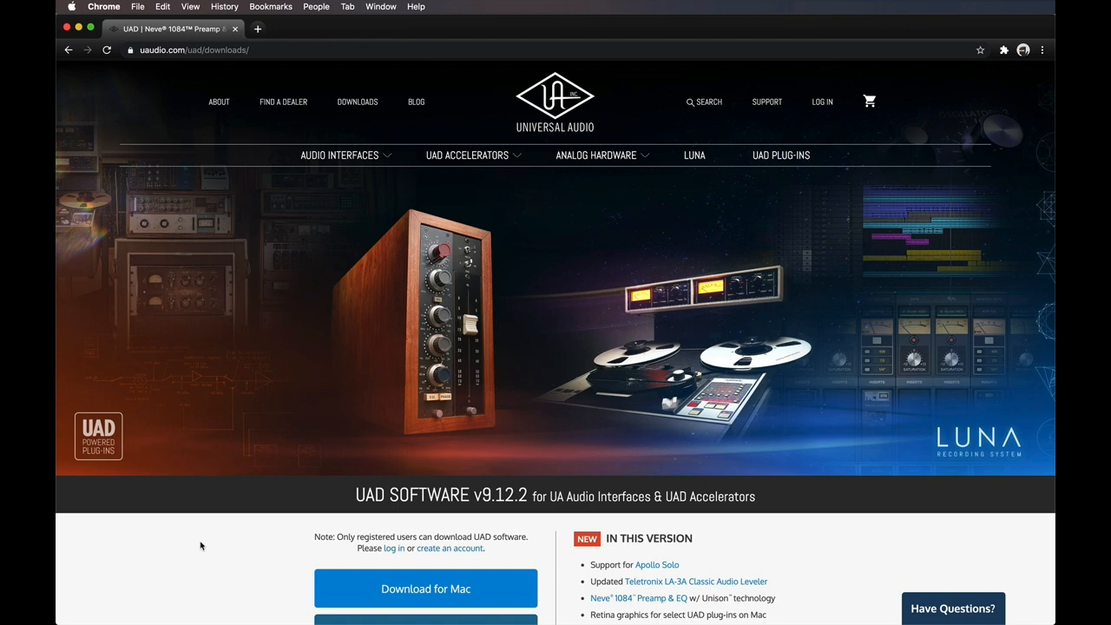
Scroll to the Mac download and begin entering the account email ('apo…').
{"action": "scroll", "scroll_direction": "down", "scroll_amount": 3}
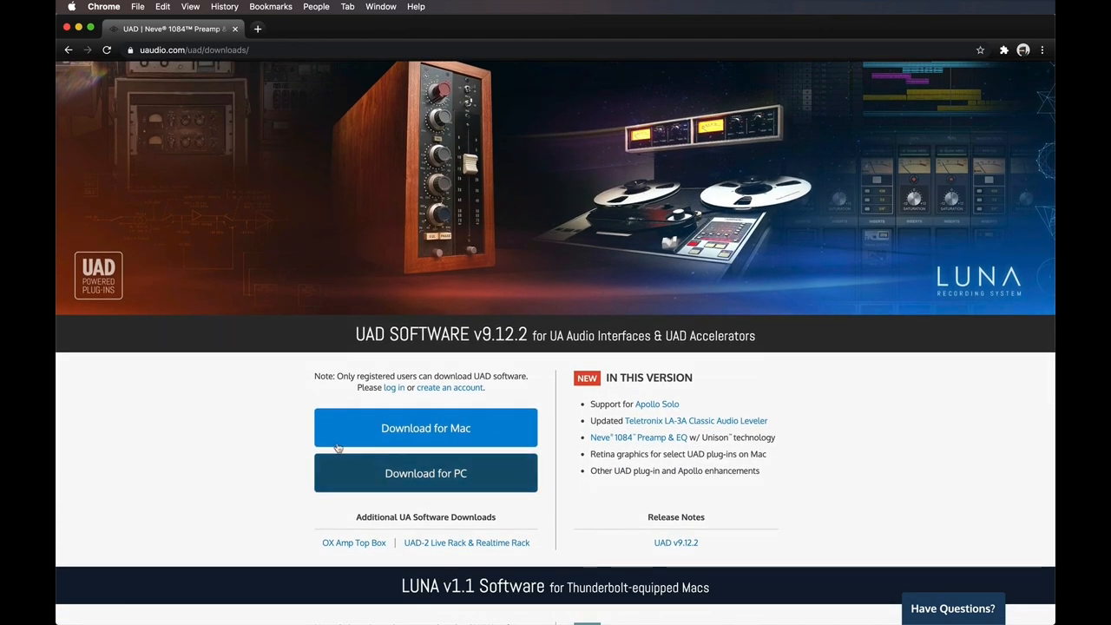
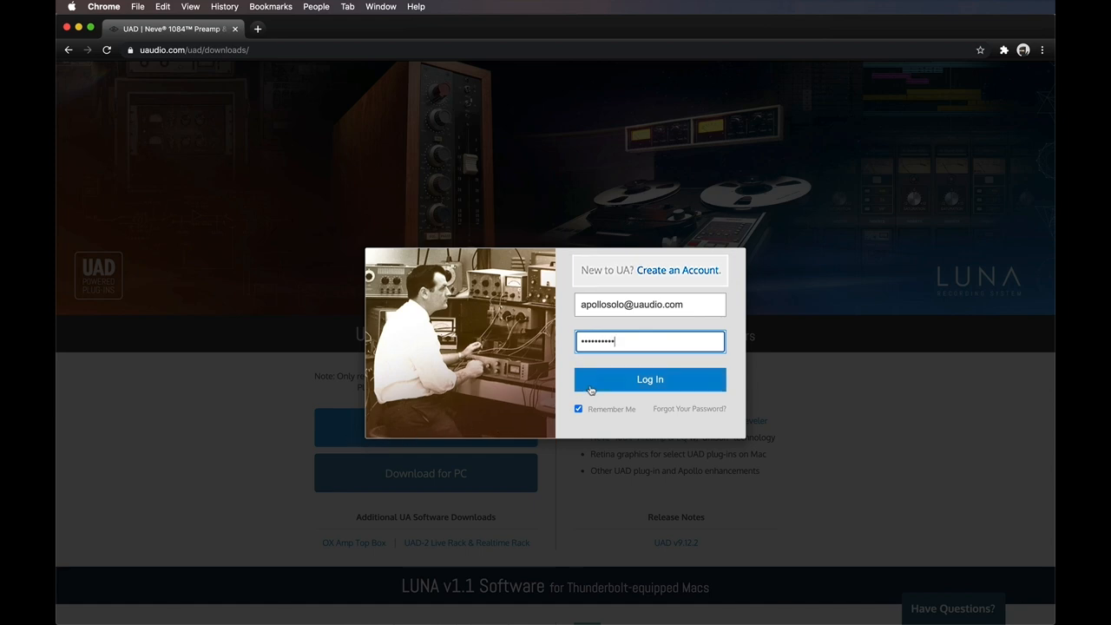
Log in, download UAD Software + LUNA for Mac, and reveal the zip in Finder.
{"action": "left_click", "coordinate": [649, 379]}
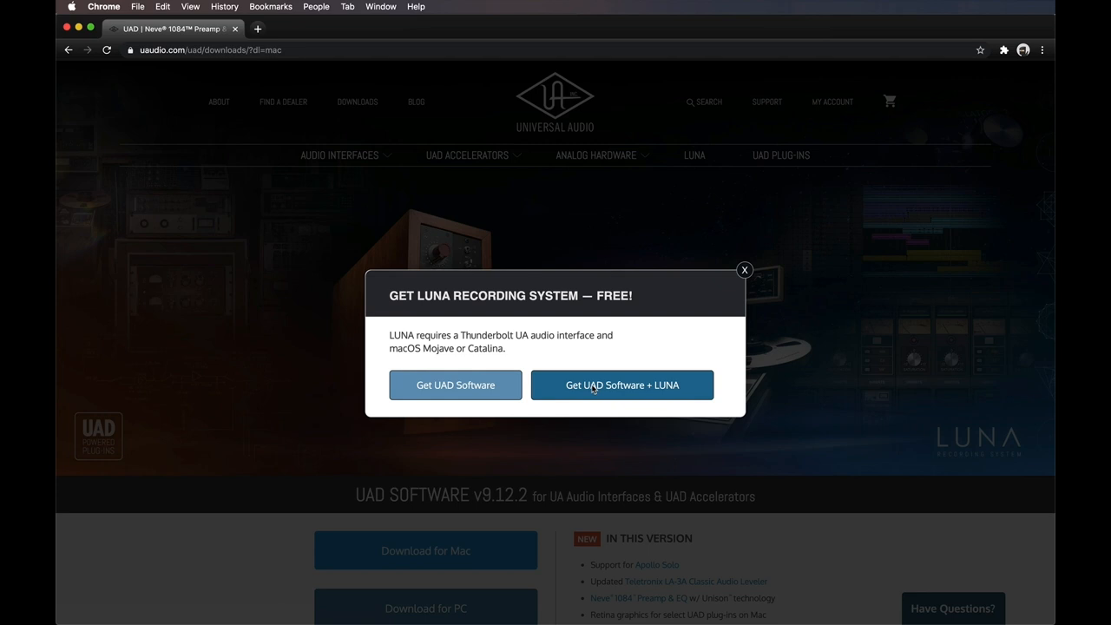
{"action": "left_click", "coordinate": [743, 270]}
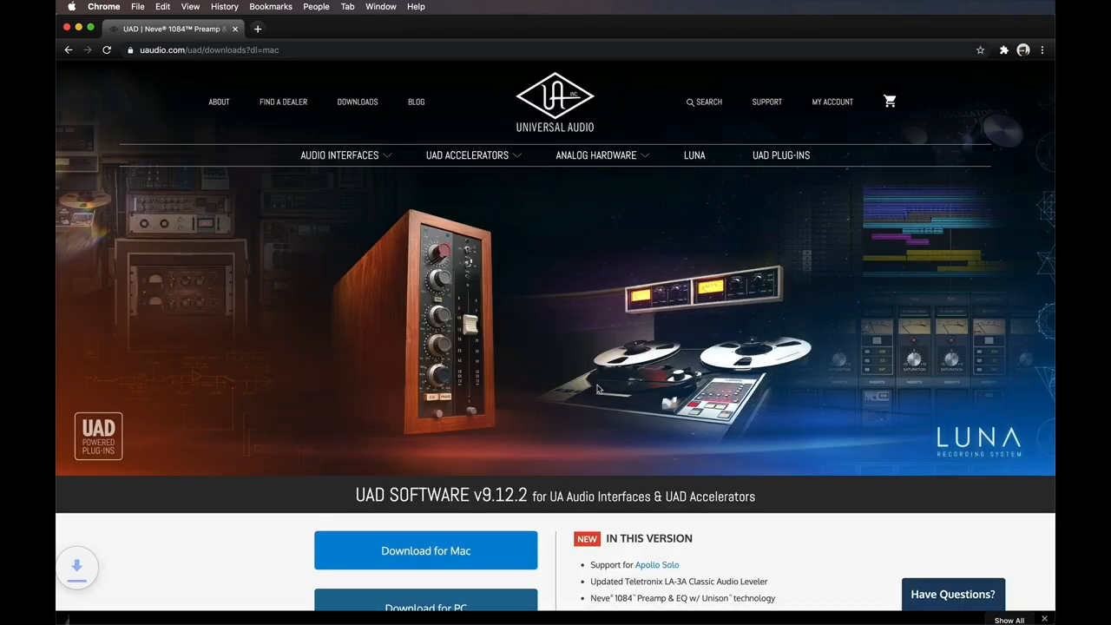
{"action": "left_click", "coordinate": [426, 551]}
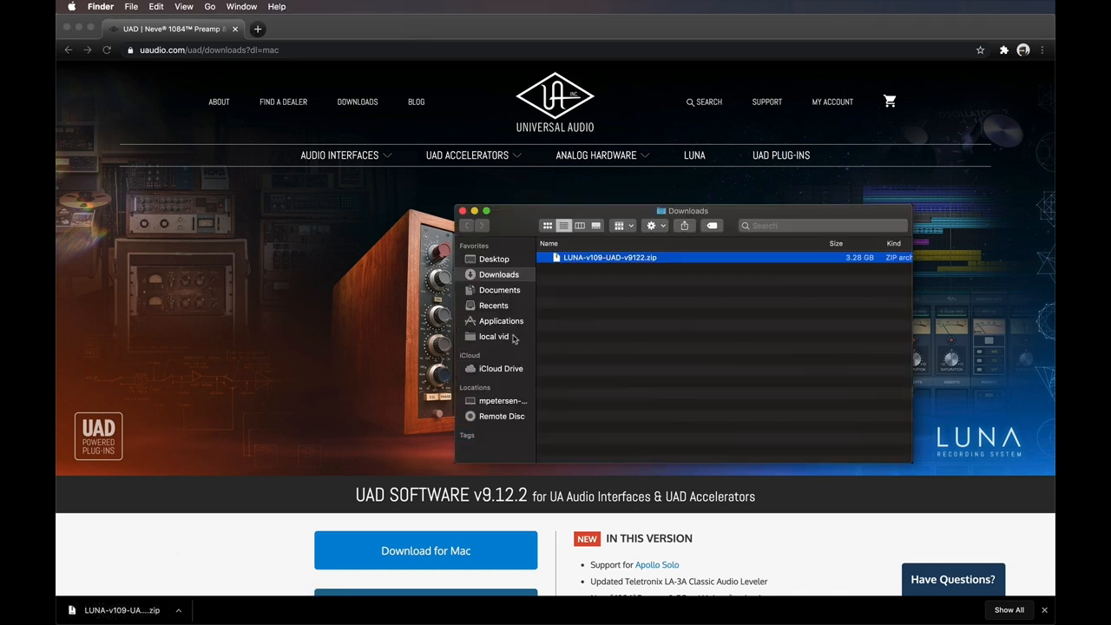
Unzip LUNA-v109-UAD-v9122.zip and launch UAD-Mac-v9122.pkg from the expanded folder.
{"action": "double_click", "coordinate": [610, 257]}
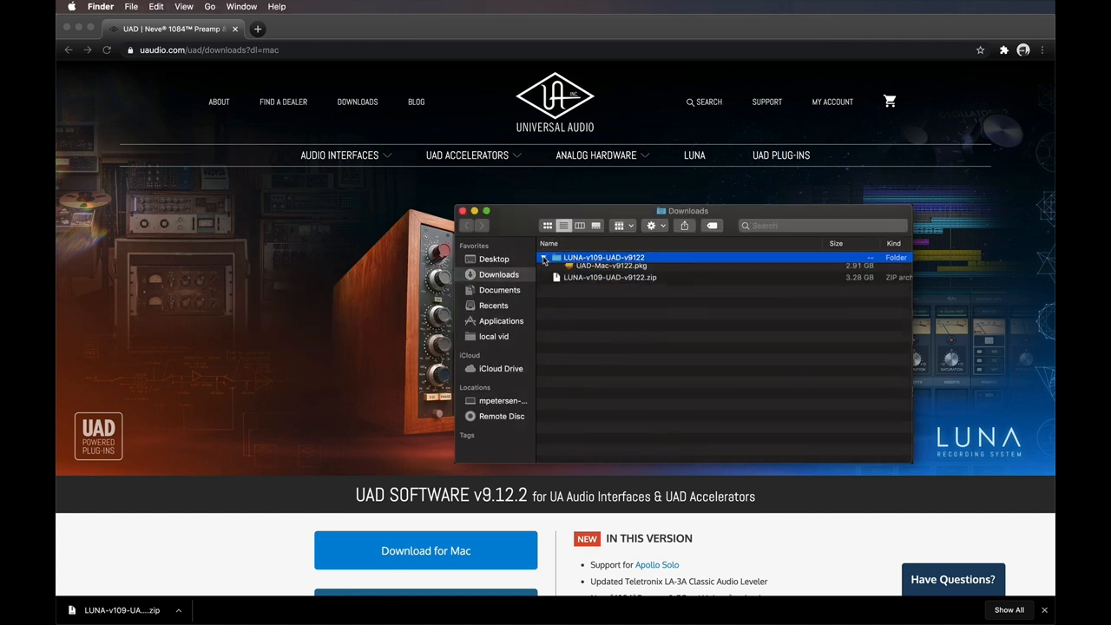
{"action": "left_click", "coordinate": [544, 257]}
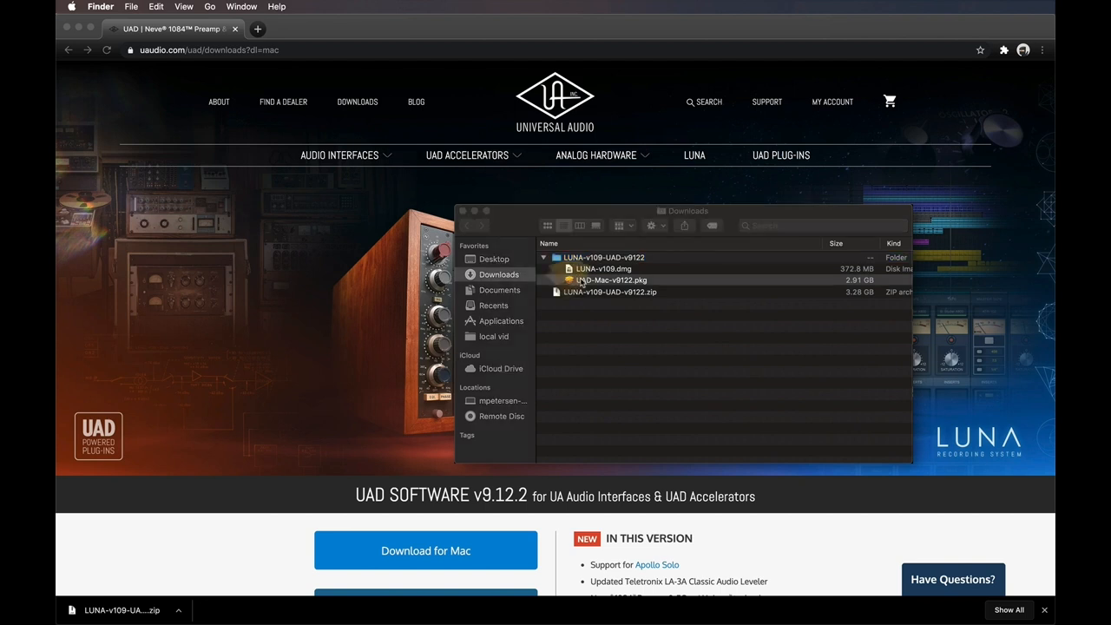
{"action": "double_click", "coordinate": [612, 280]}
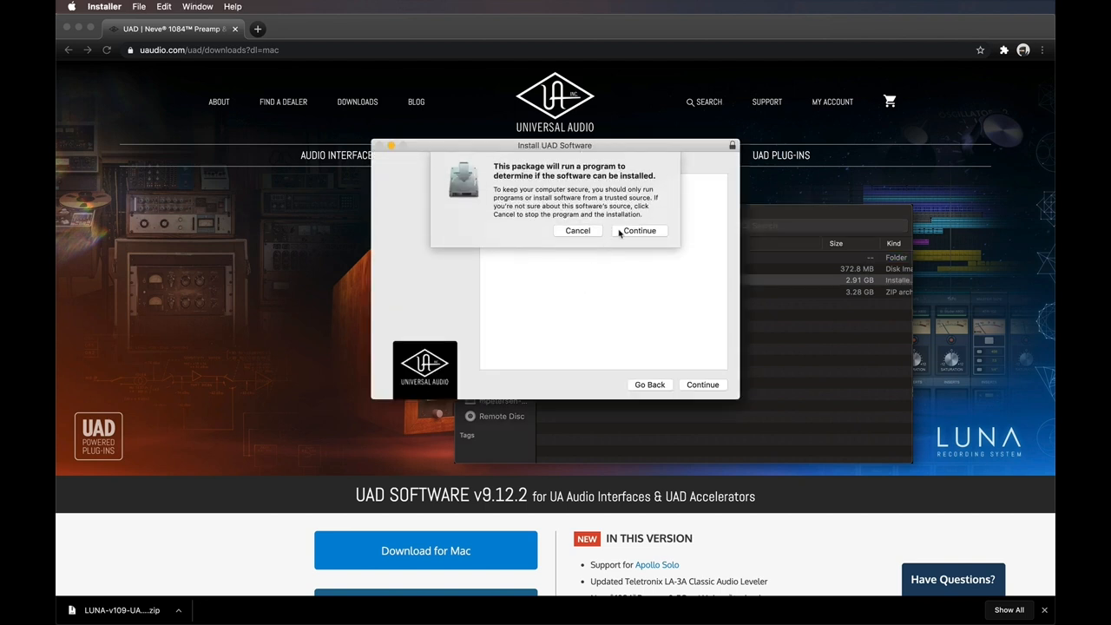
Run the UAD installer with the admin password, accept both prompts, and restart.
{"action": "left_click", "coordinate": [640, 230]}
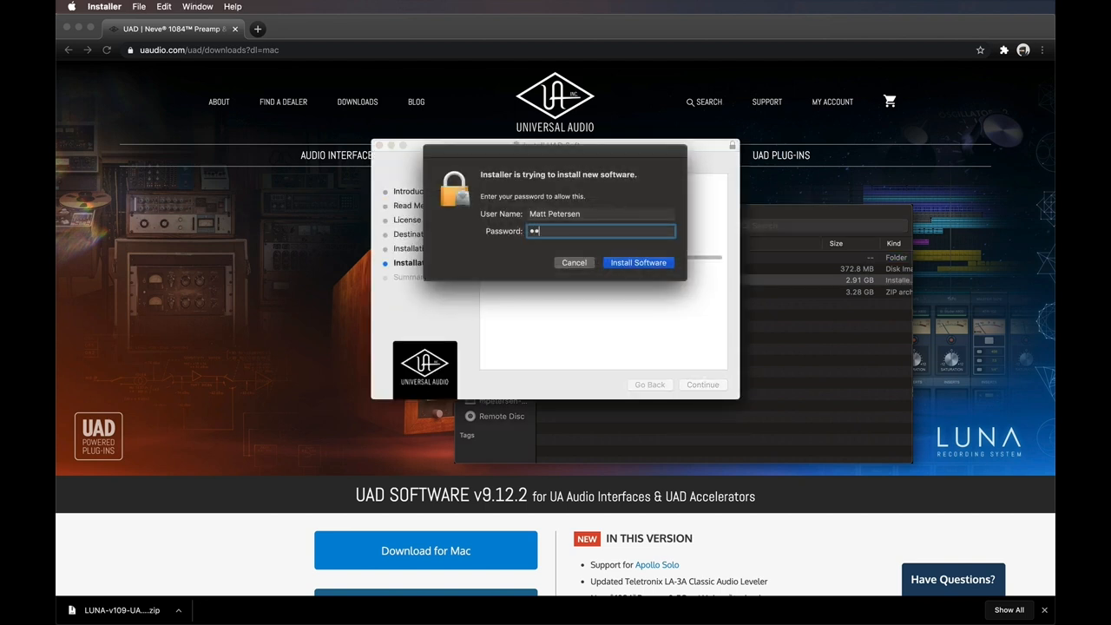
{"action": "left_click", "coordinate": [637, 262]}
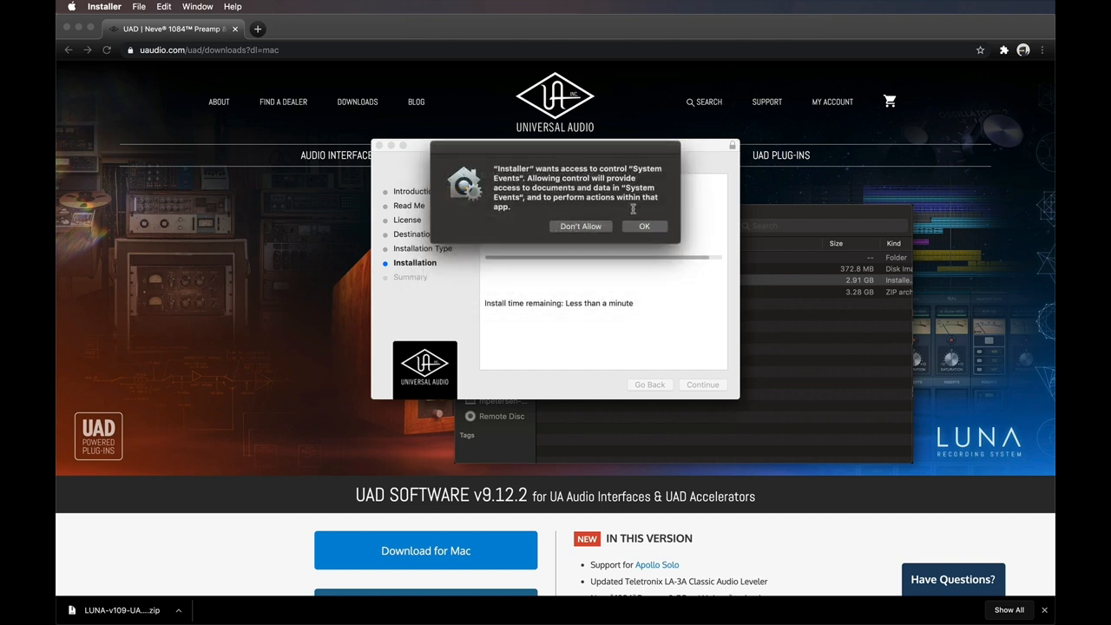
{"action": "left_click", "coordinate": [644, 225]}
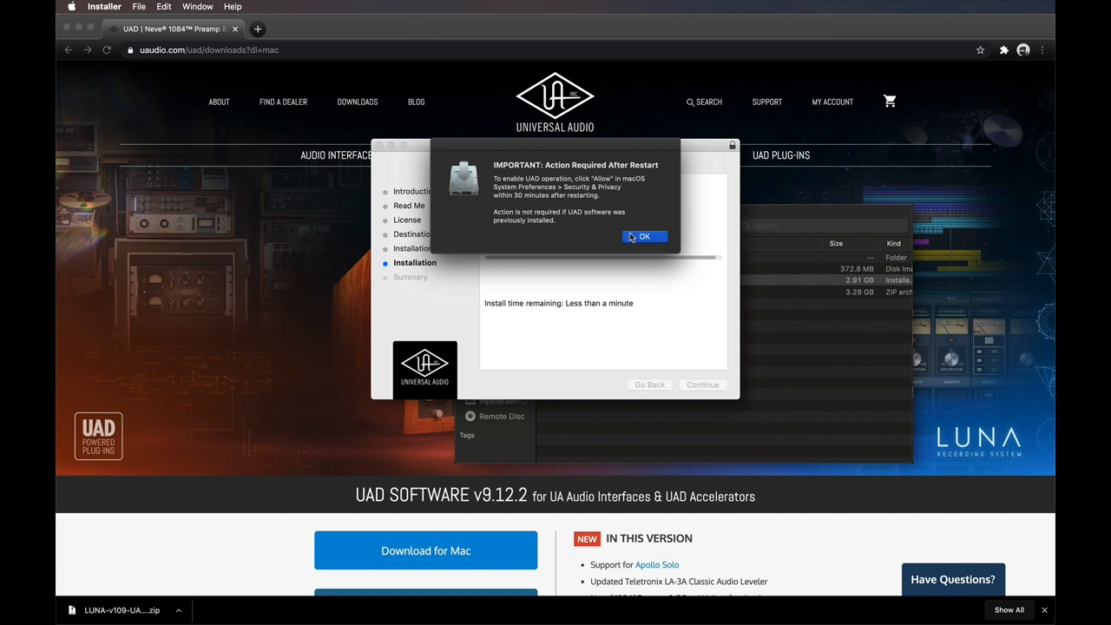
{"action": "left_click", "coordinate": [644, 236]}
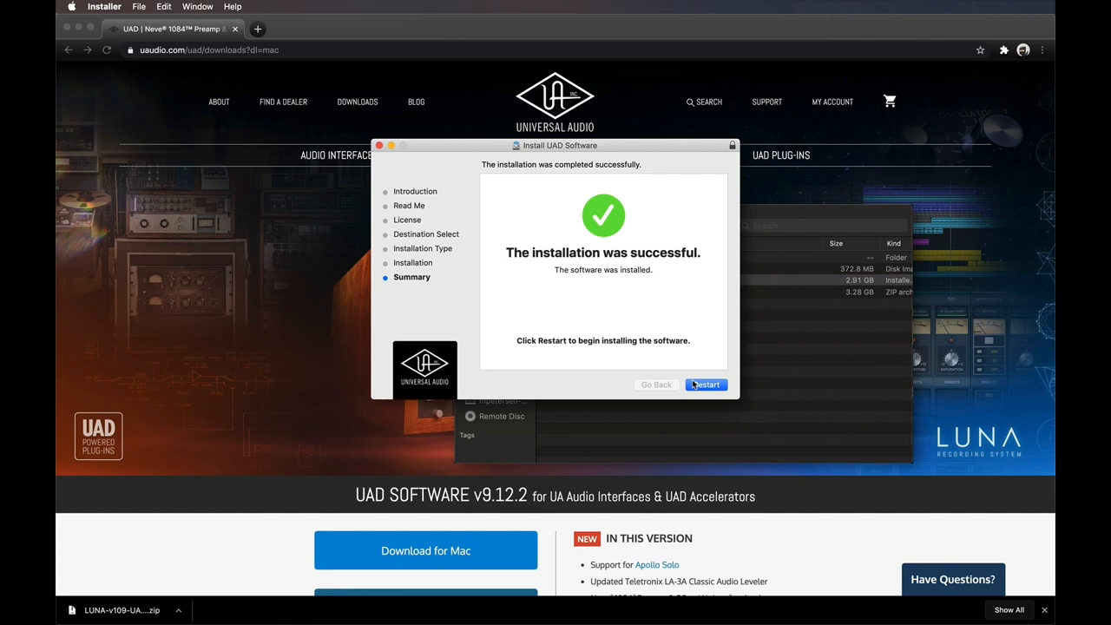
{"action": "left_click", "coordinate": [706, 384]}
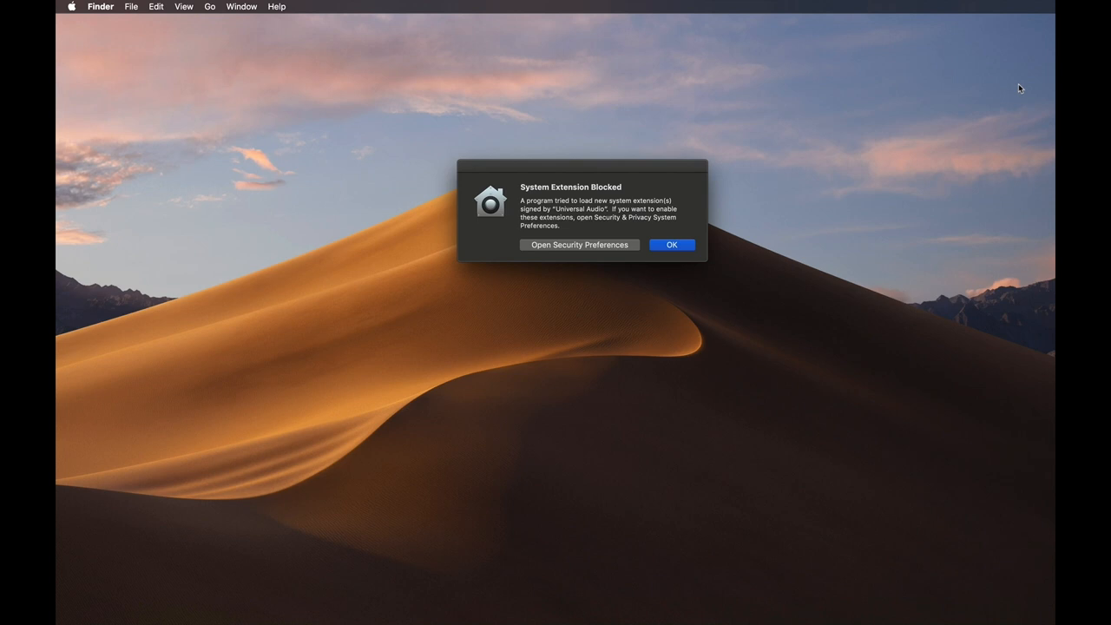
{"action": "mouse_move", "coordinate": [923, 135]}
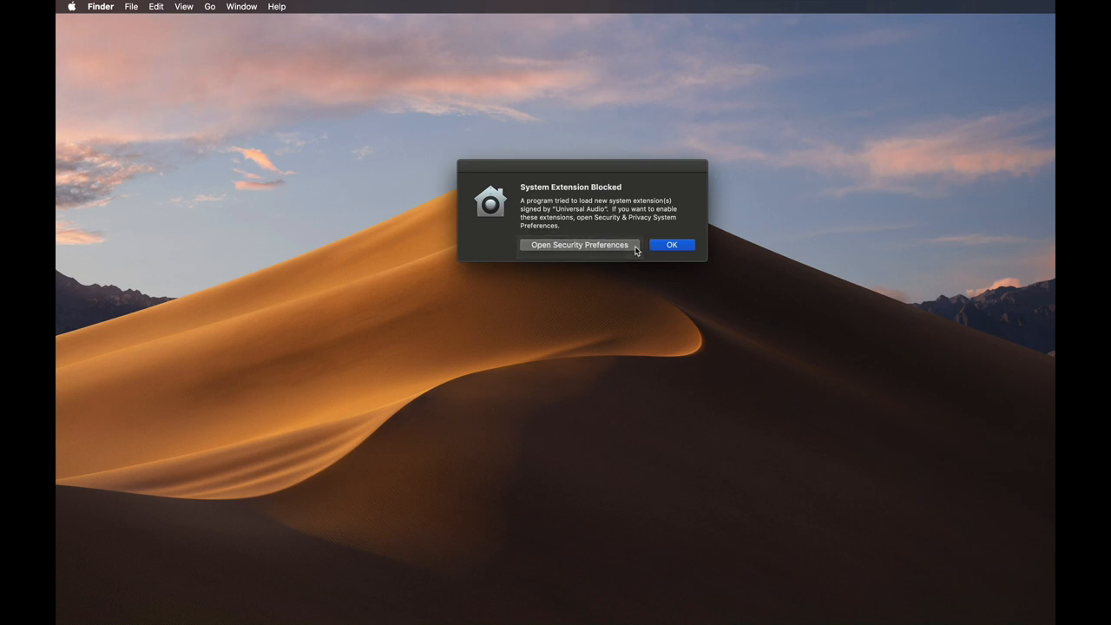
Open Security Preferences from the System Extension Blocked alert.
{"action": "left_click", "coordinate": [578, 243]}
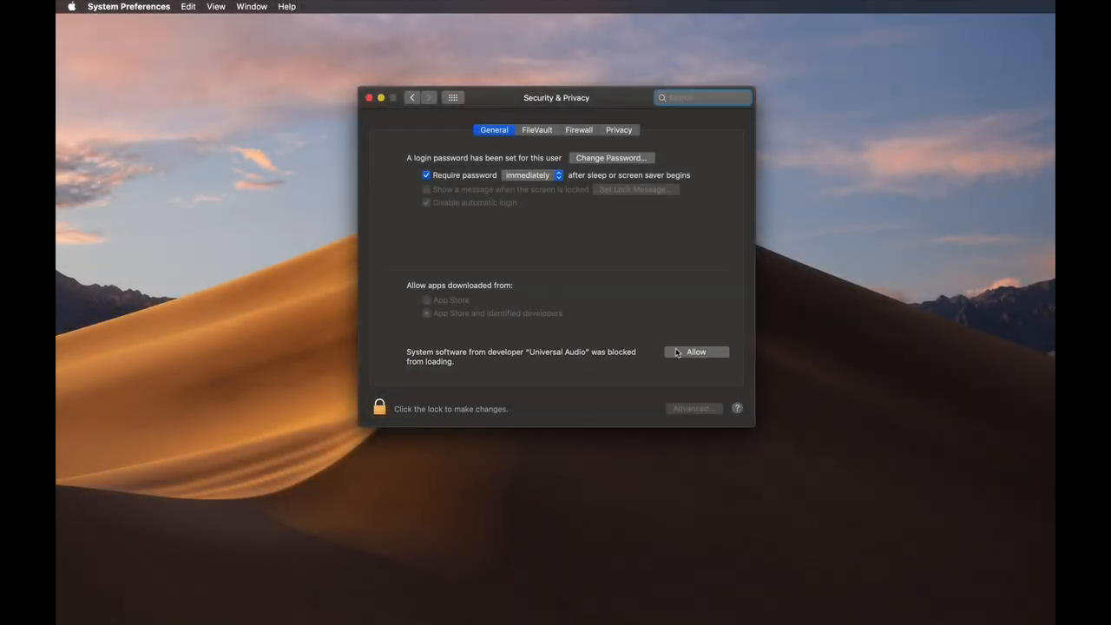
Click Allow for the blocked Universal Audio software in Security & Privacy General.
{"action": "left_click", "coordinate": [696, 352]}
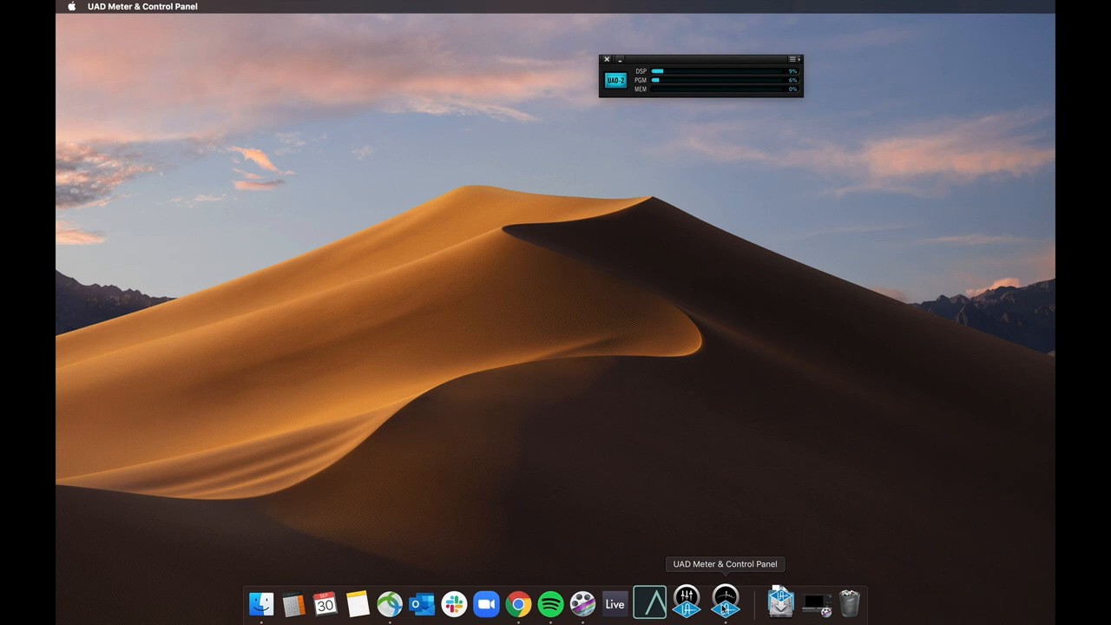
{"action": "mouse_move", "coordinate": [640, 279]}
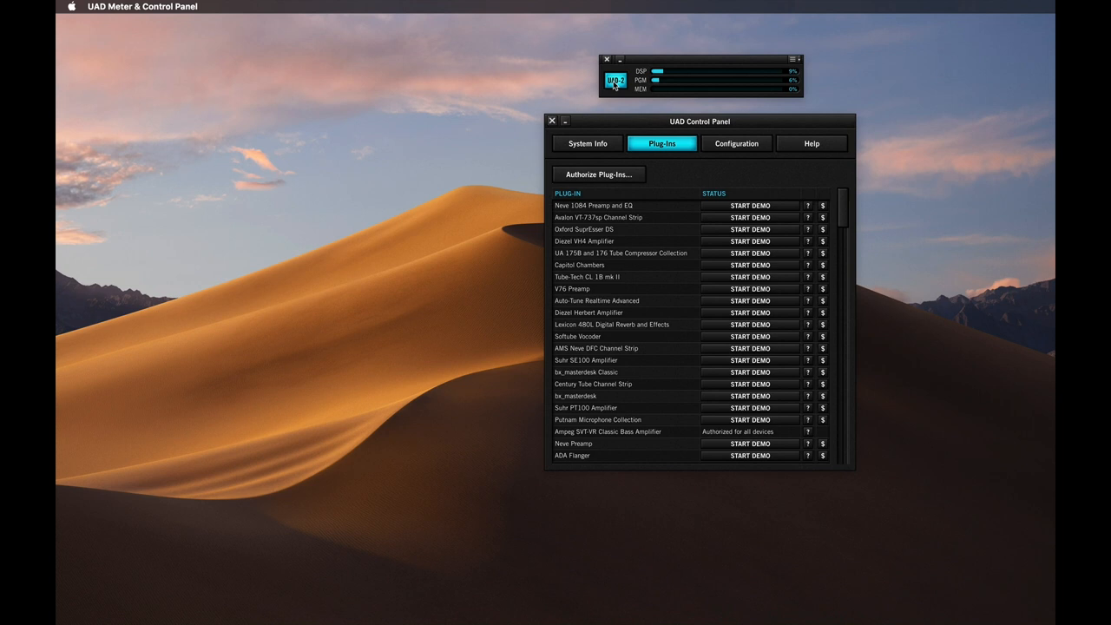
Authorize the Apollo Solo plug-ins and dismiss the Authorization Status success message.
{"action": "left_click", "coordinate": [597, 174]}
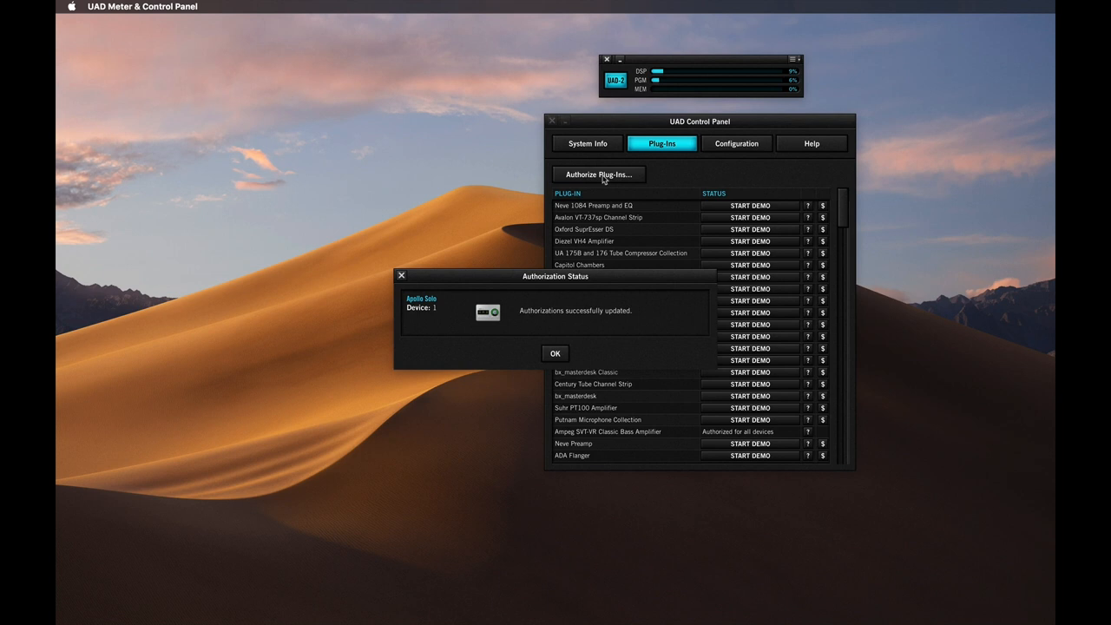
{"action": "mouse_move", "coordinate": [588, 235]}
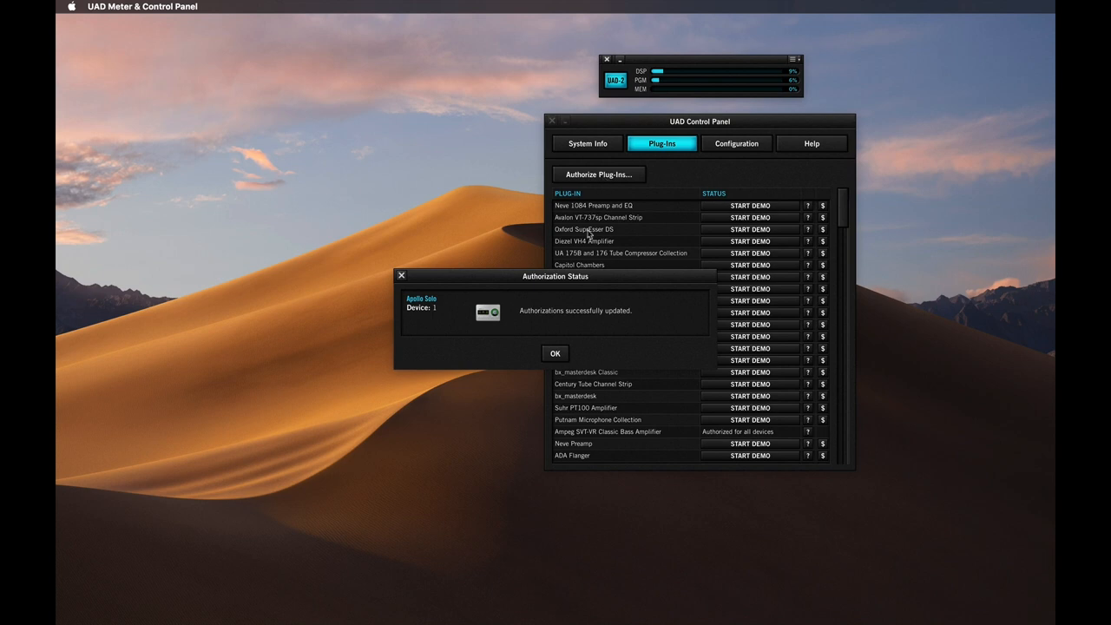
{"action": "left_click", "coordinate": [554, 353]}
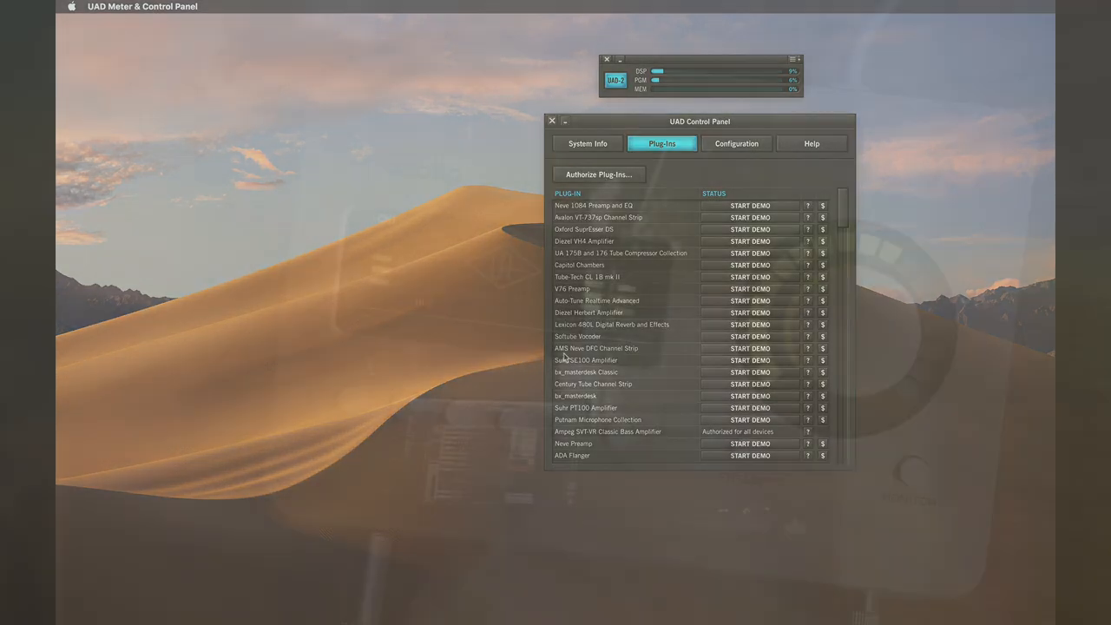